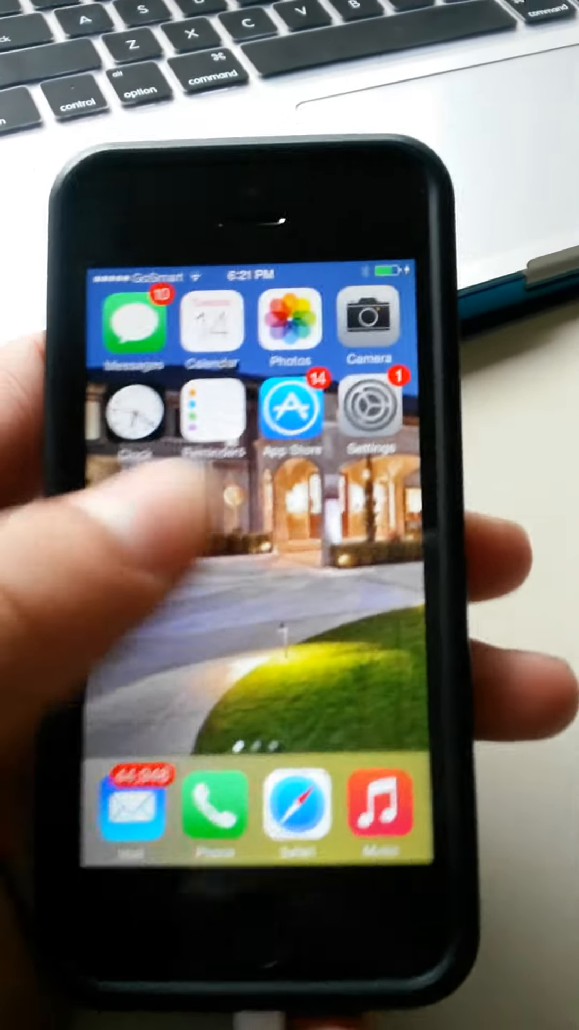
Step: Swipe left through the home screen pages to reach the YouTube and Facebook icons
scroll(left, 3)
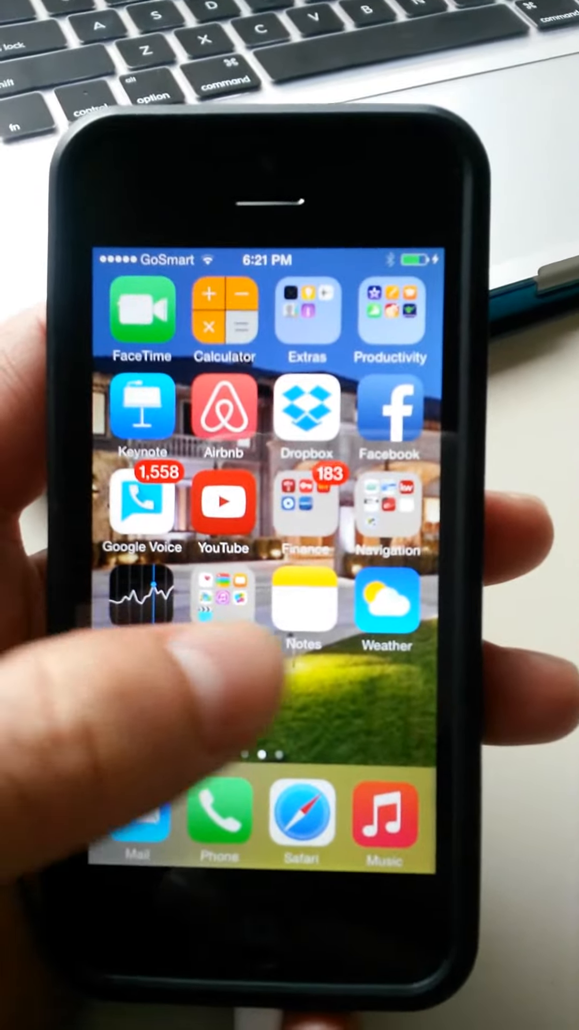
scroll(left, 3)
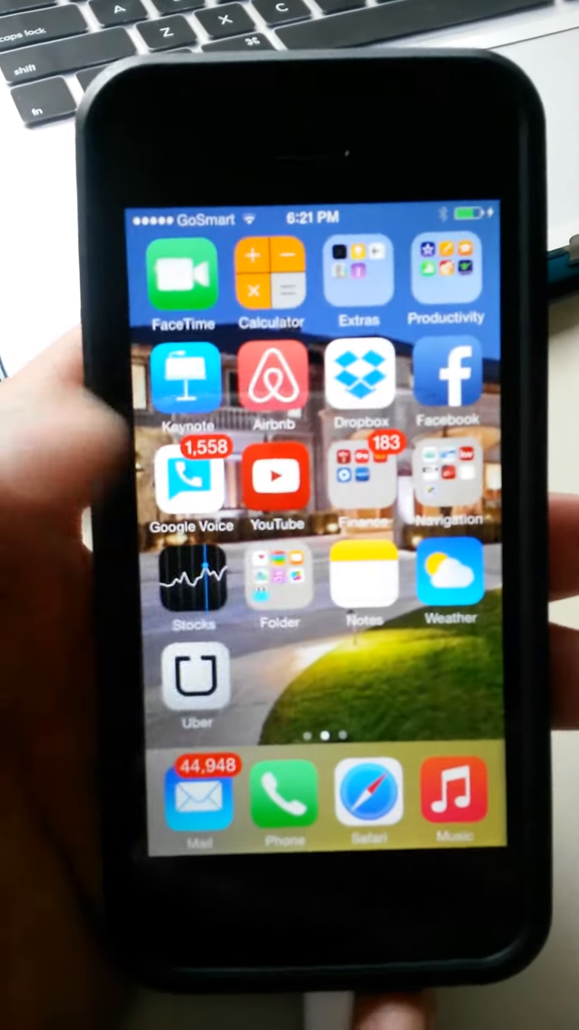
scroll(left, 3)
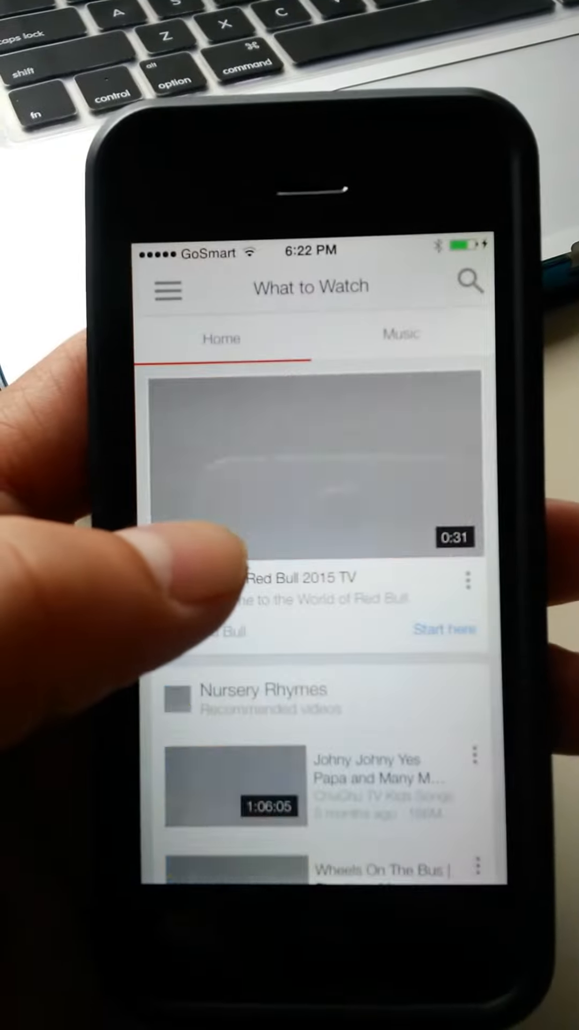
Step: Search YouTube for 'music' and open the 2-Hours Epic Music Mix video
scroll(up, 3)
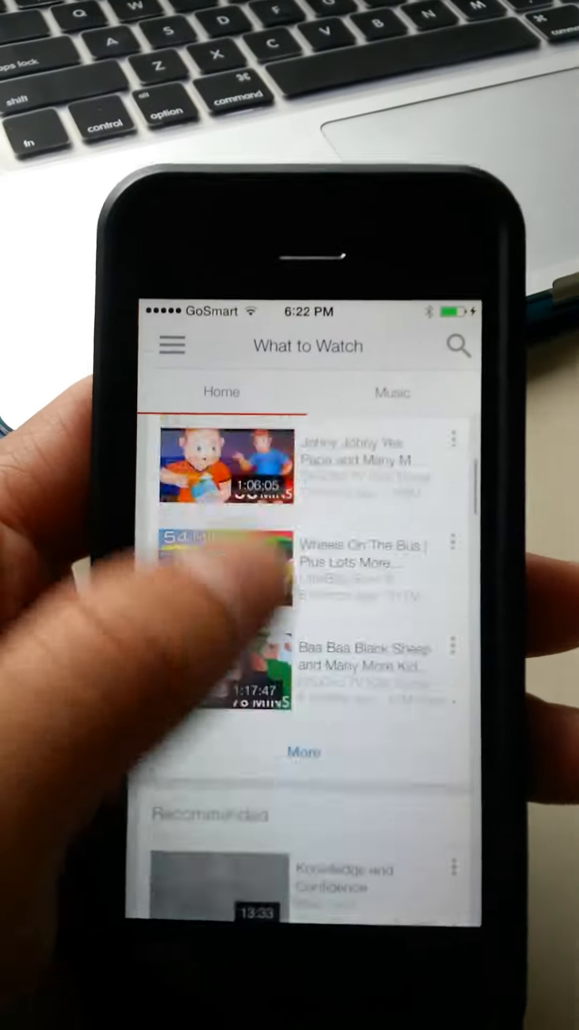
scroll(down, 3)
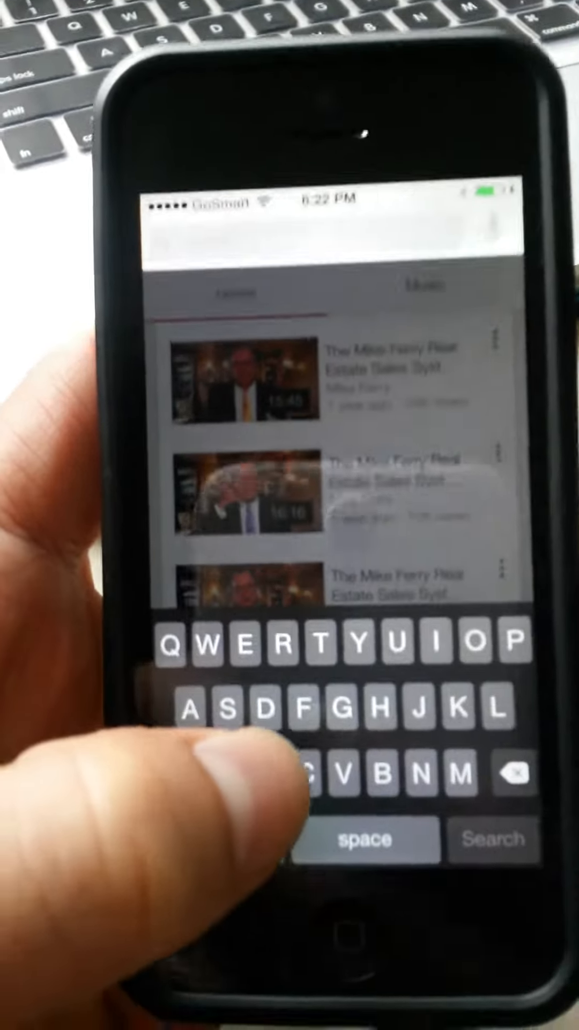
text(M)
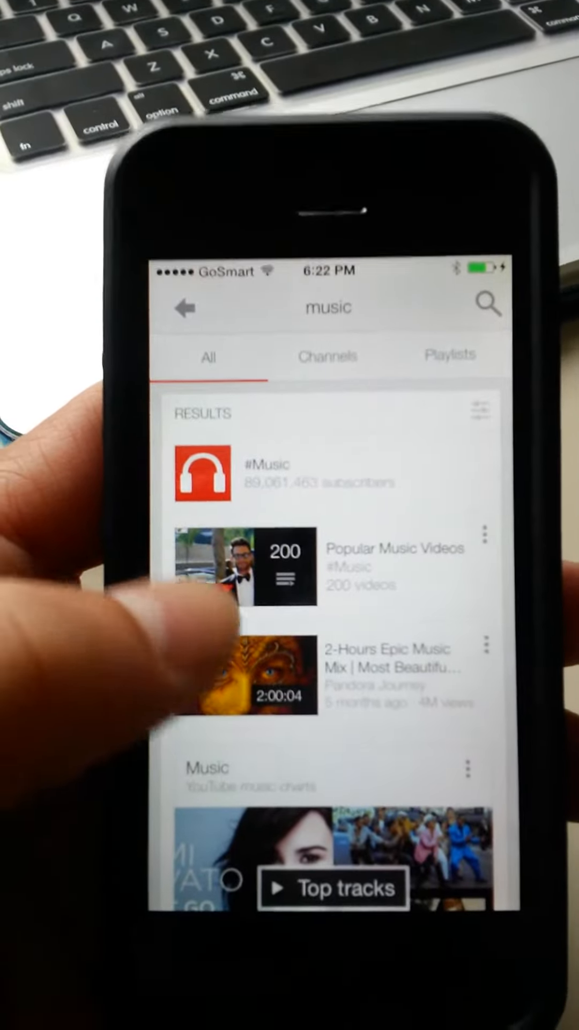
click(259, 683)
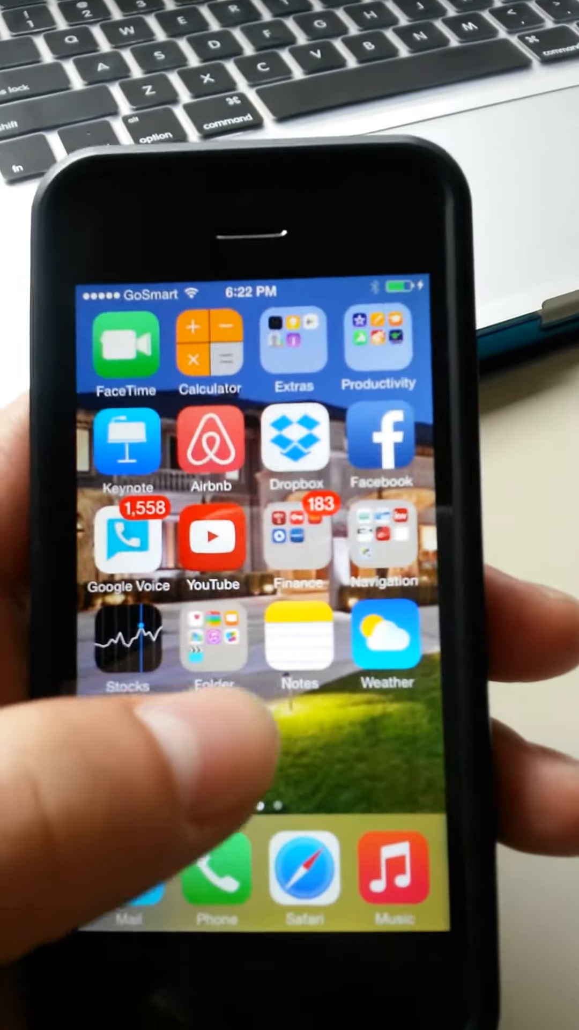
scroll(left, 3)
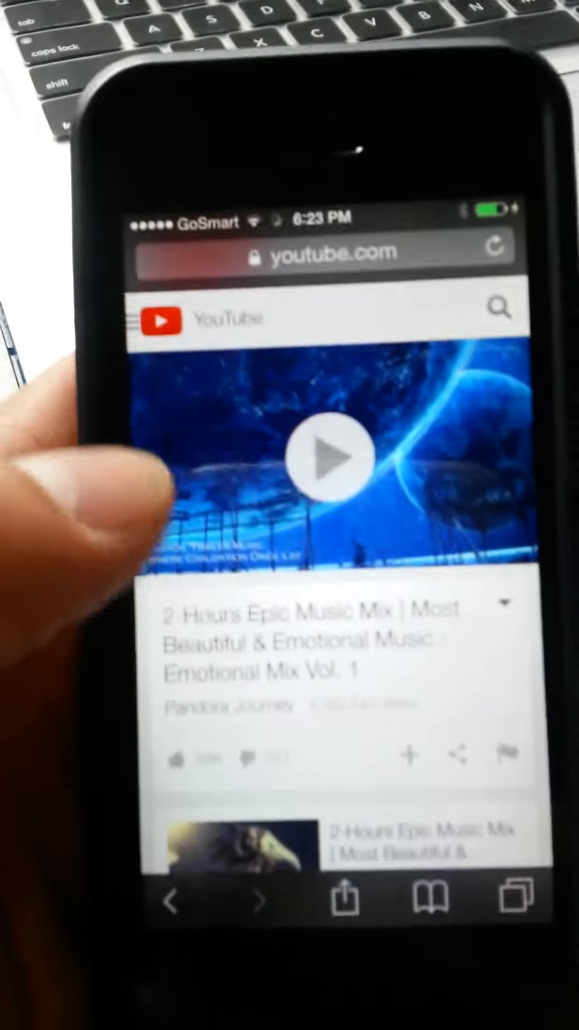
Step: Start the 2-Hours Epic Music Mix video playing on youtube.com in Safari
click(334, 459)
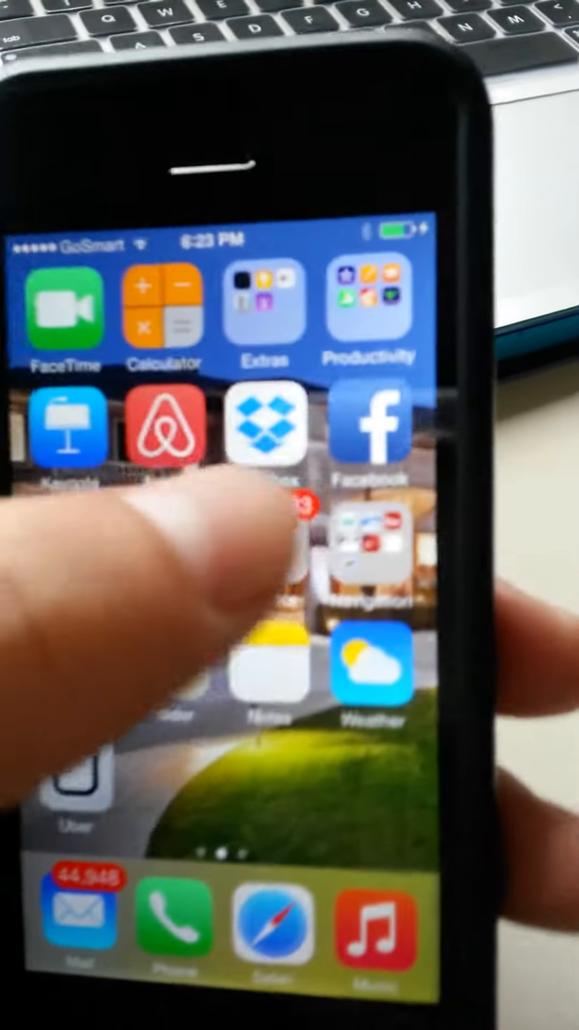
Step: Open Facebook, scroll the News Feed, then return to the home screen
click(375, 427)
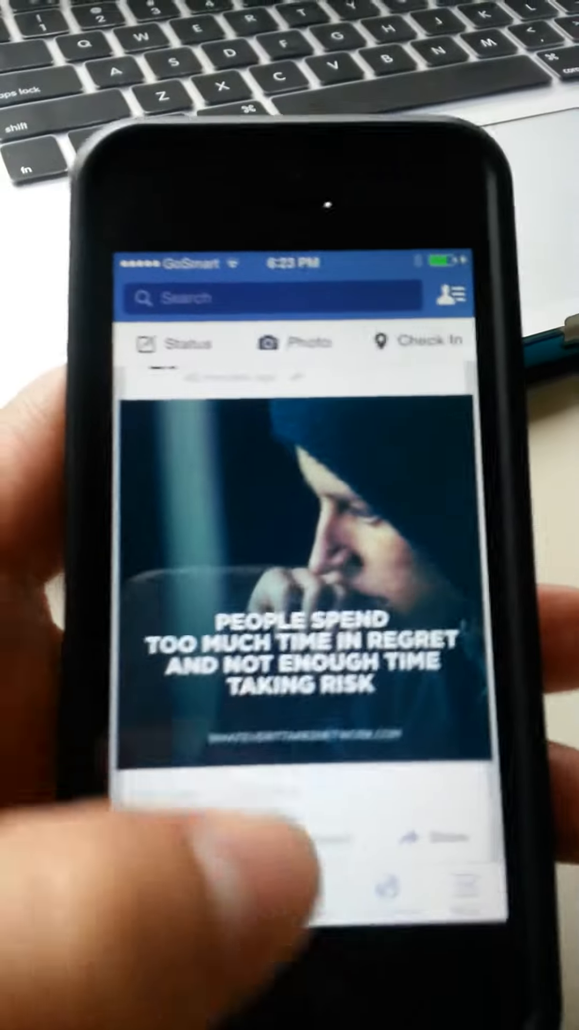
scroll(up, 3)
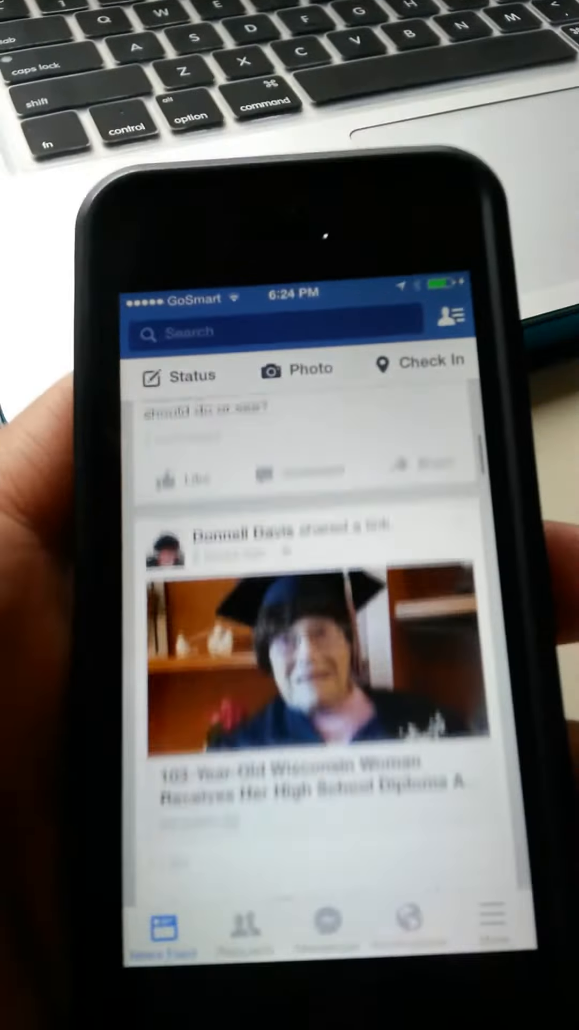
key(home)
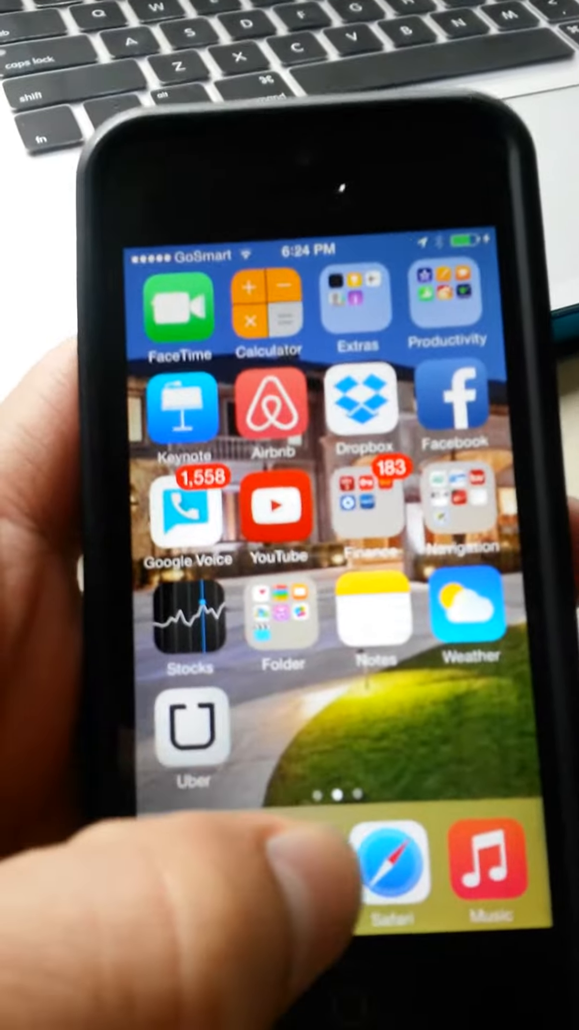